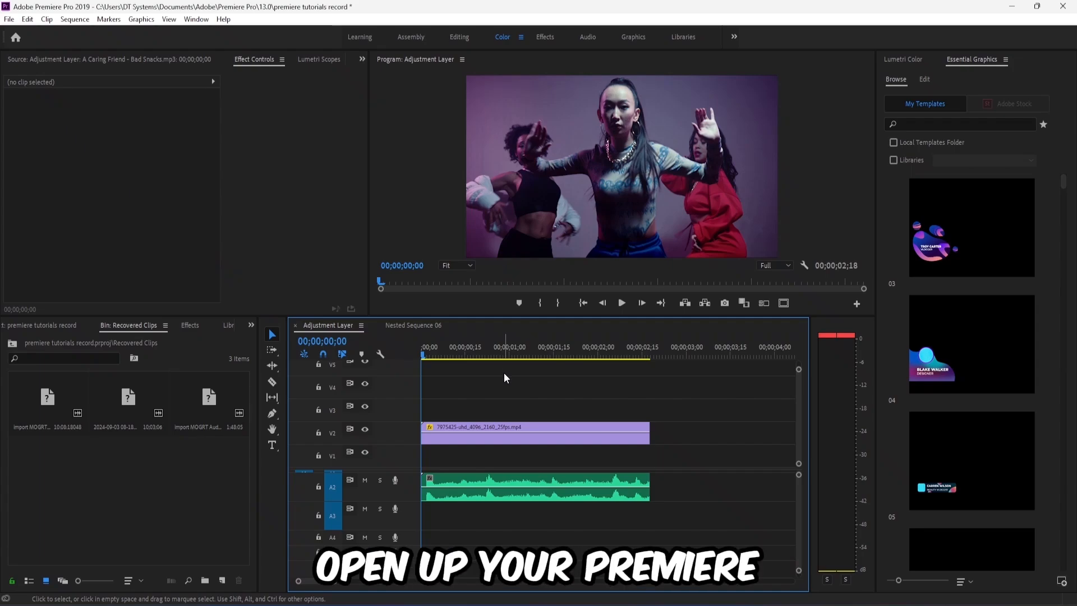
- Search the Effects panel for 'cross f' to list the Crossfade audio transitions
click(545, 348)
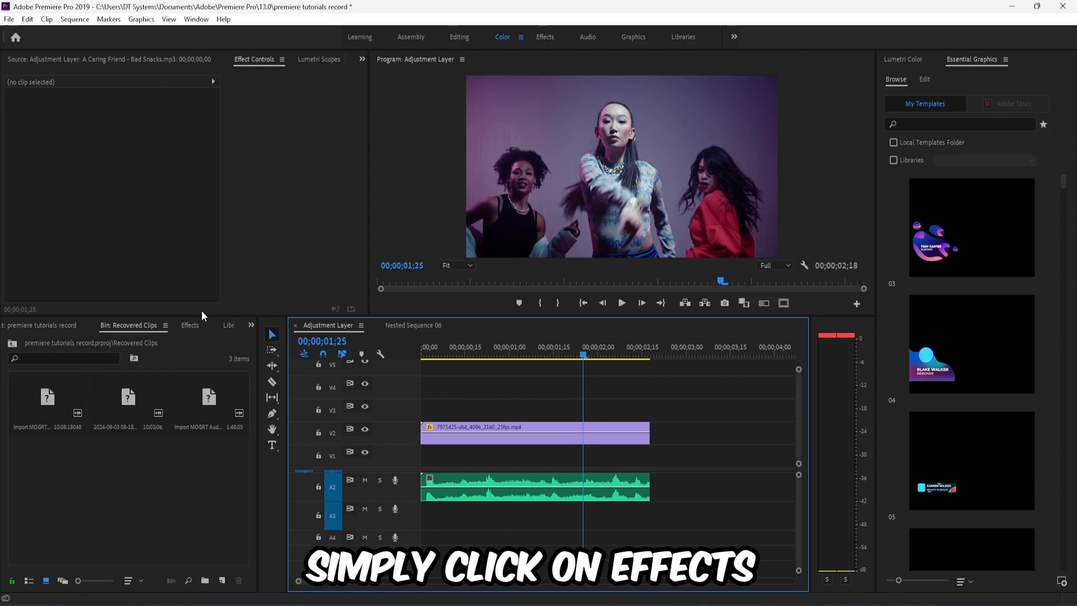
text(cross f)
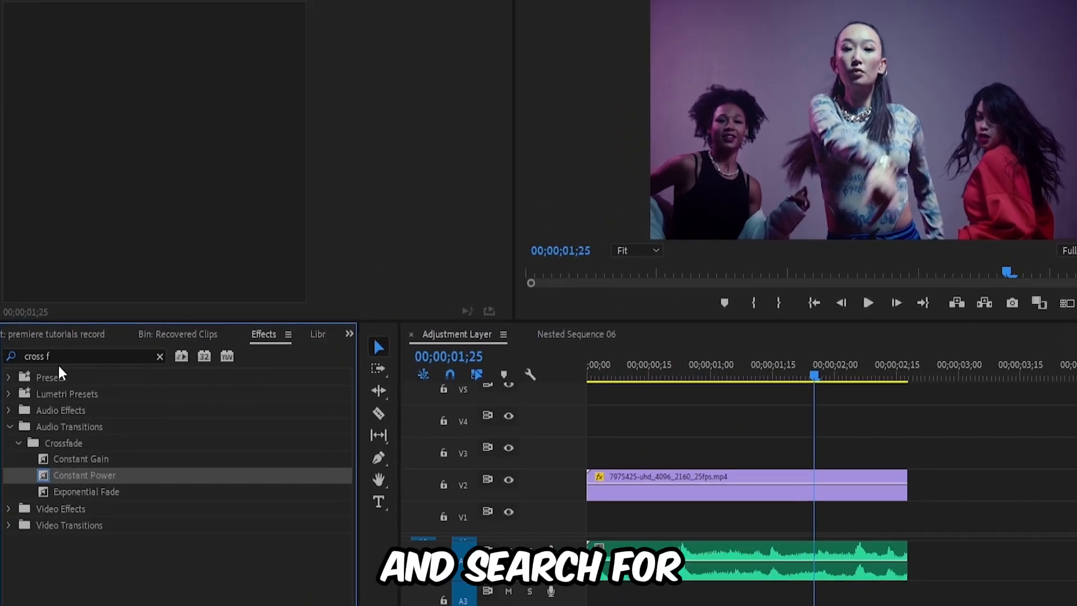
mouse_move(70, 443)
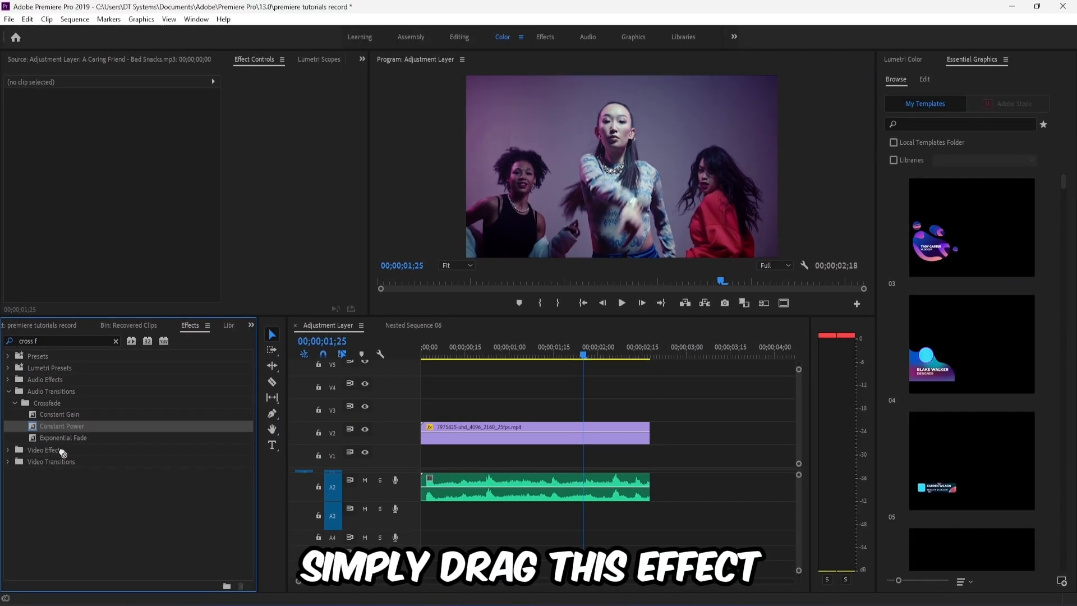
- Drop the Constant Power transition onto the end of the audio clip on track A2
drag(61, 425, 646, 487)
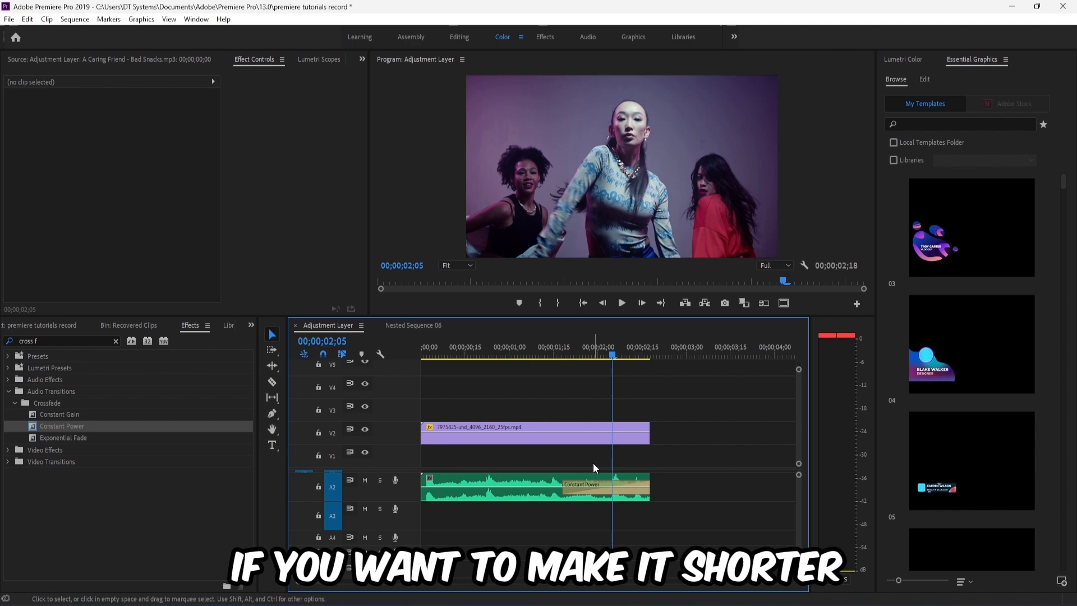
- Select the Constant Power crossfade at the clip's end, spanning 1;14 to 2;17 (1;04)
click(603, 484)
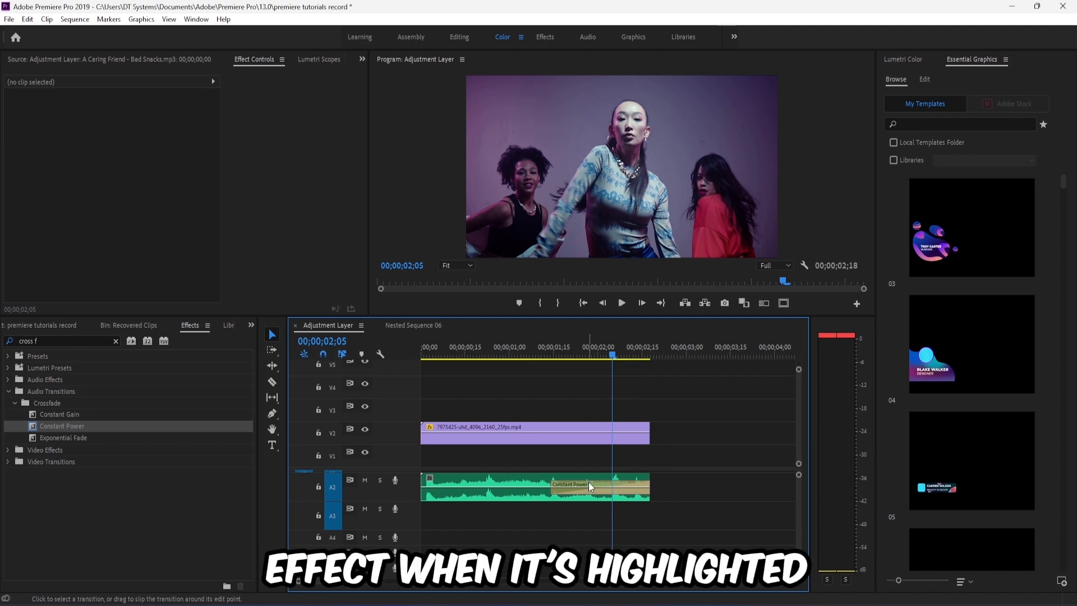
click(569, 483)
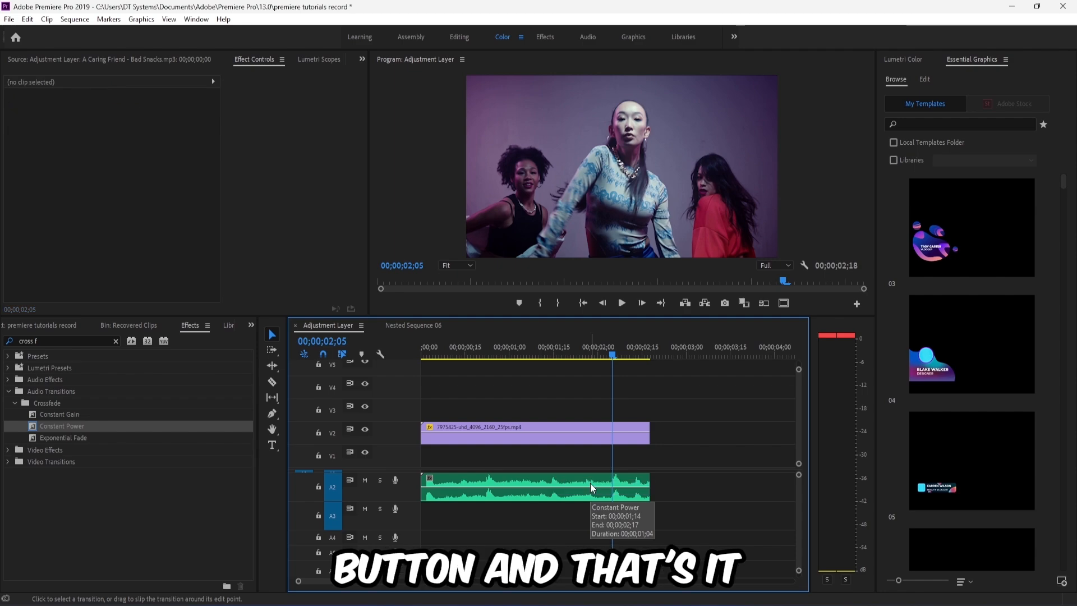
mouse_move(610, 380)
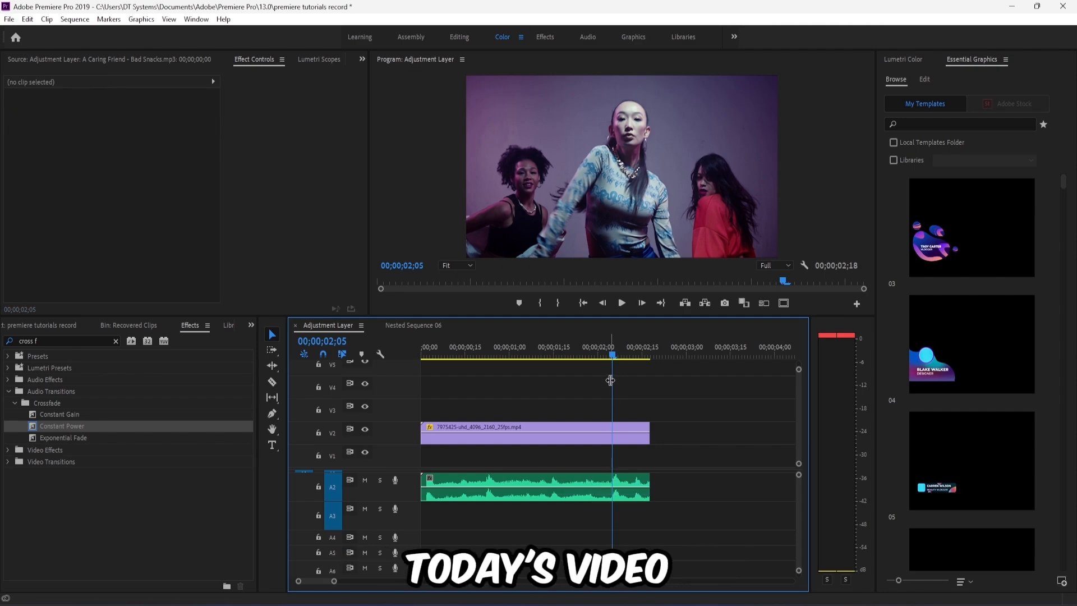